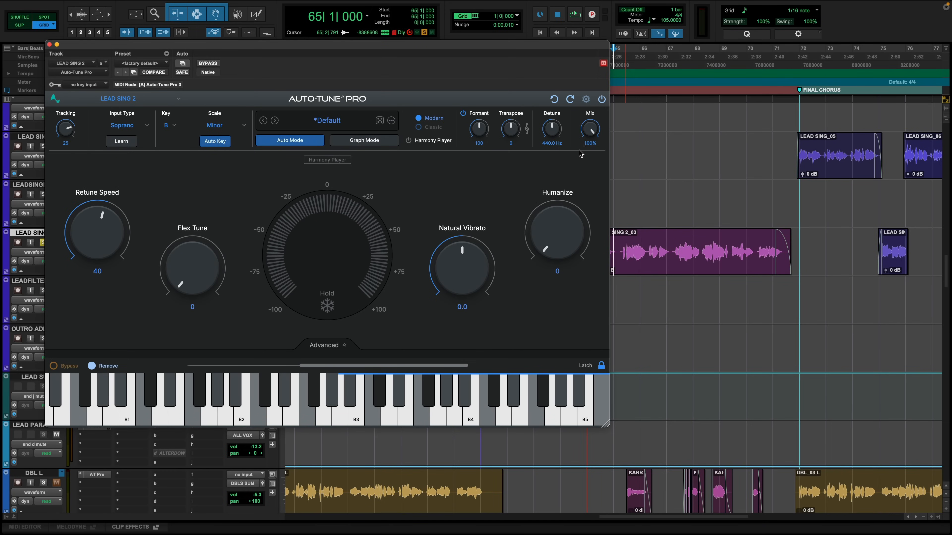
mouse_move(434, 144)
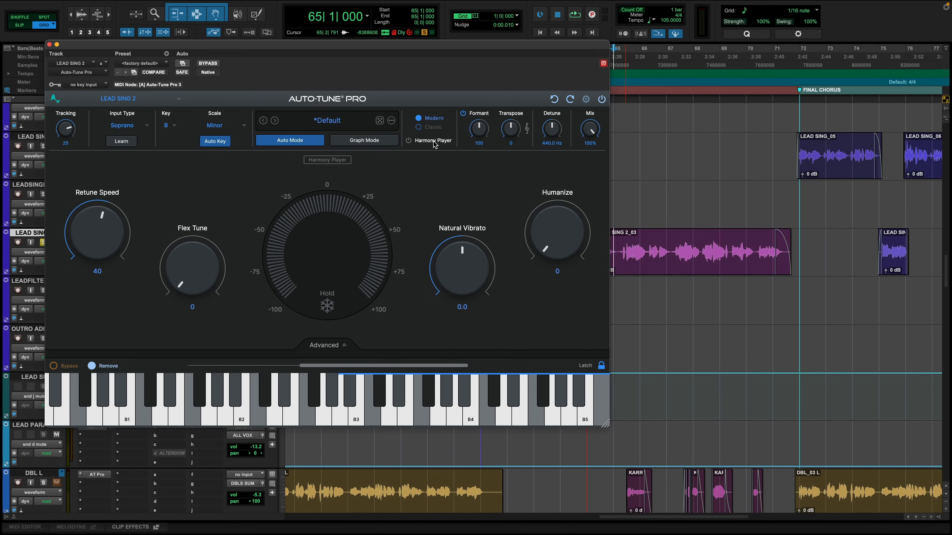